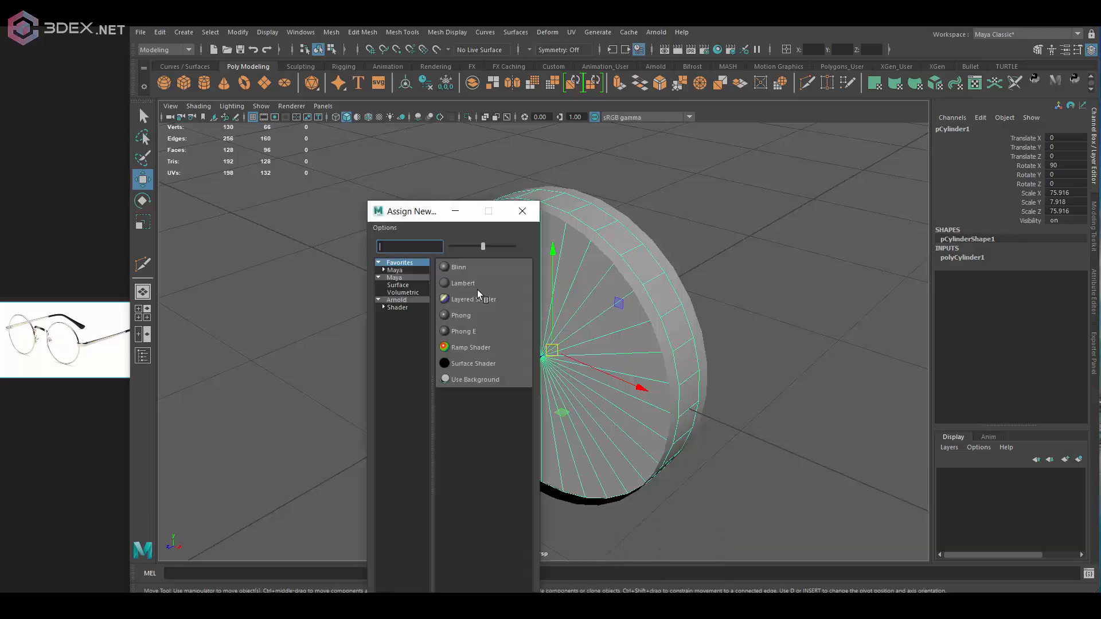
# Step: Assign a new Lambert material to the lens disc and deselect it
pyautogui.click(461, 314)
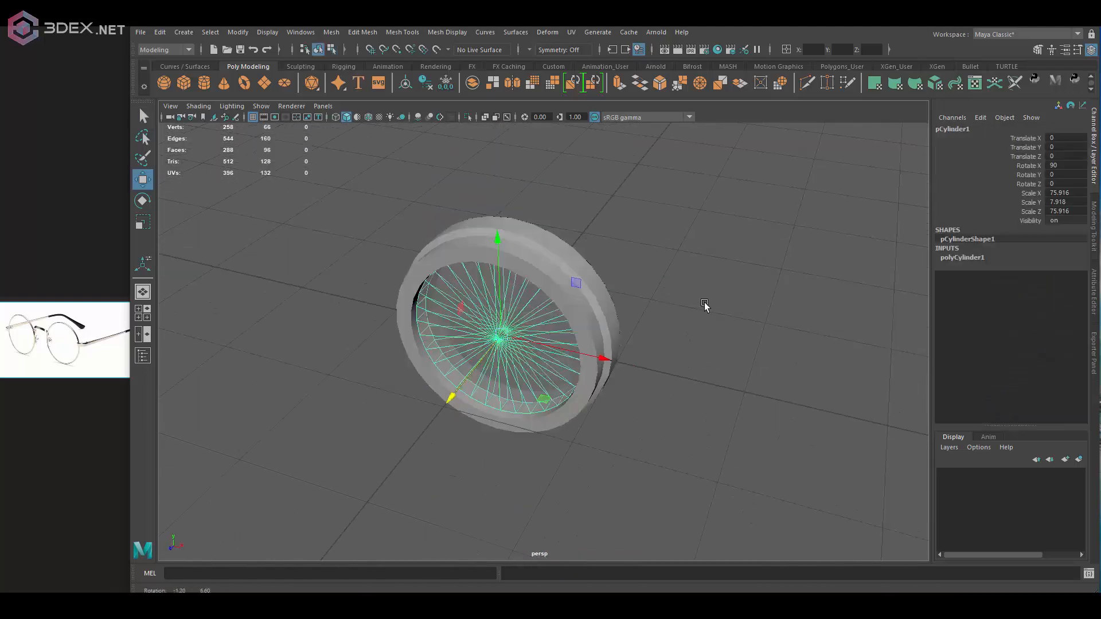
pyautogui.click(704, 305)
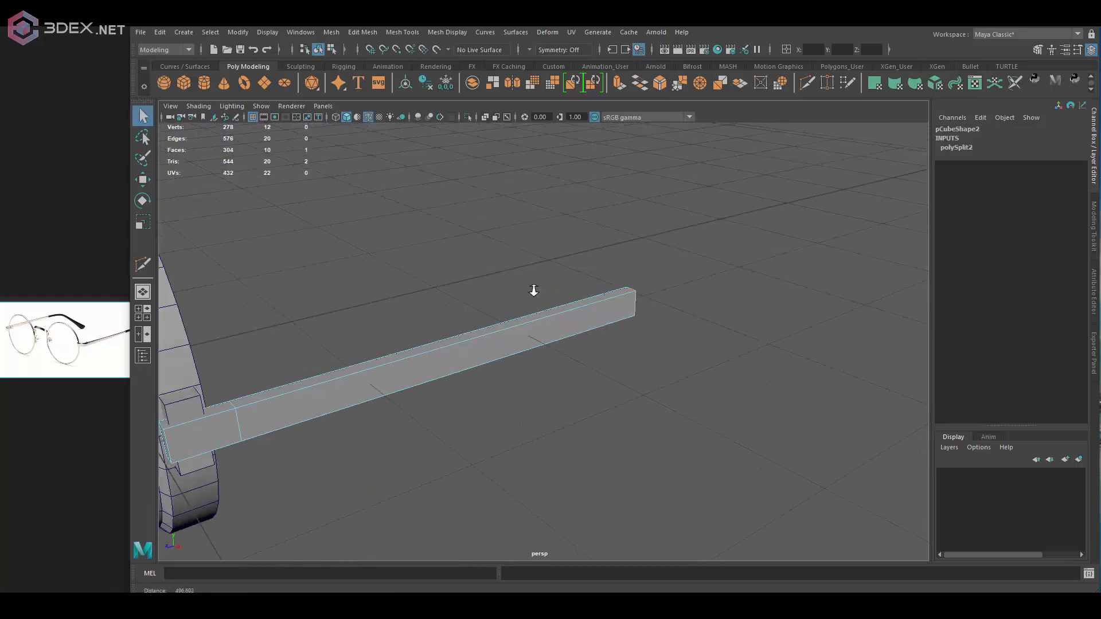
# Step: Extrude the arm's end face down into an ear hook and place a small hinge cube on the rim
pyautogui.click(142, 199)
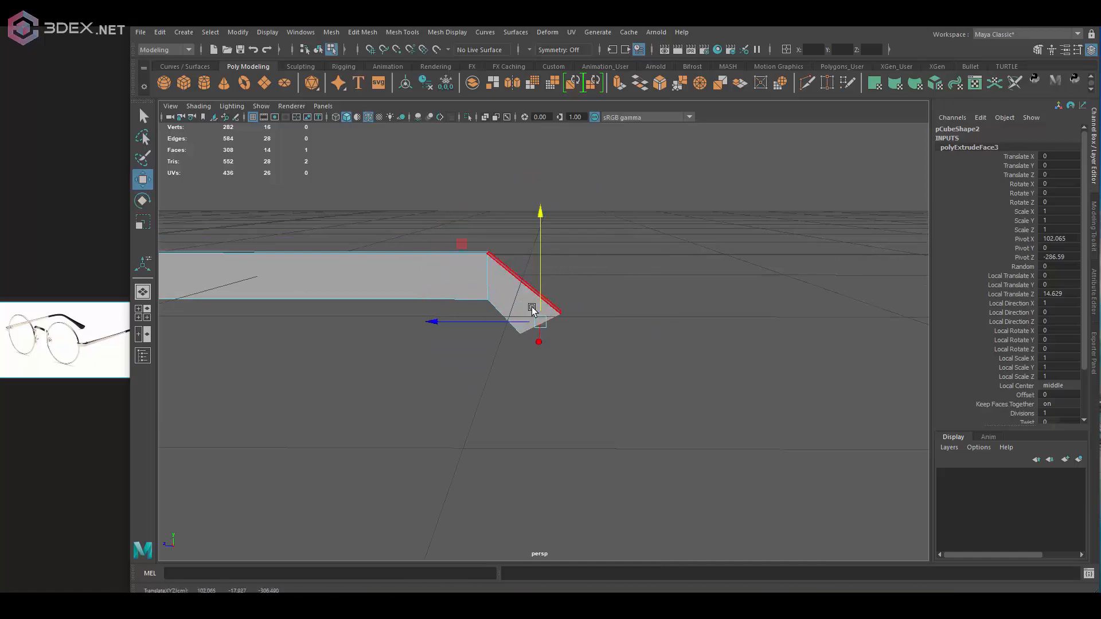
pyautogui.moveTo(533, 309); pyautogui.dragTo(646, 308)
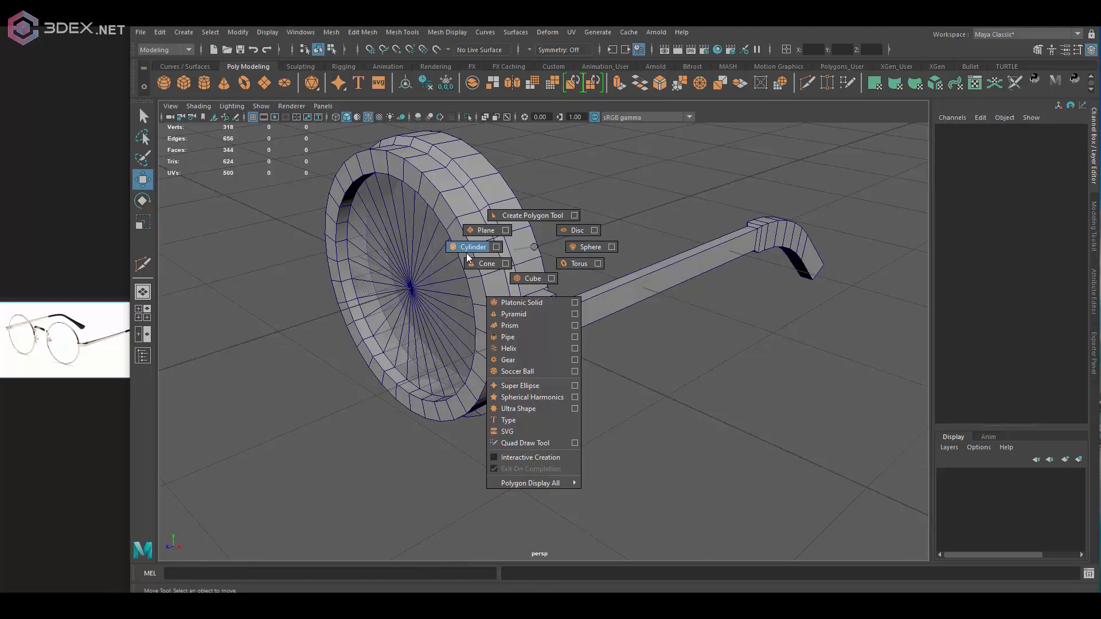
pyautogui.click(472, 246)
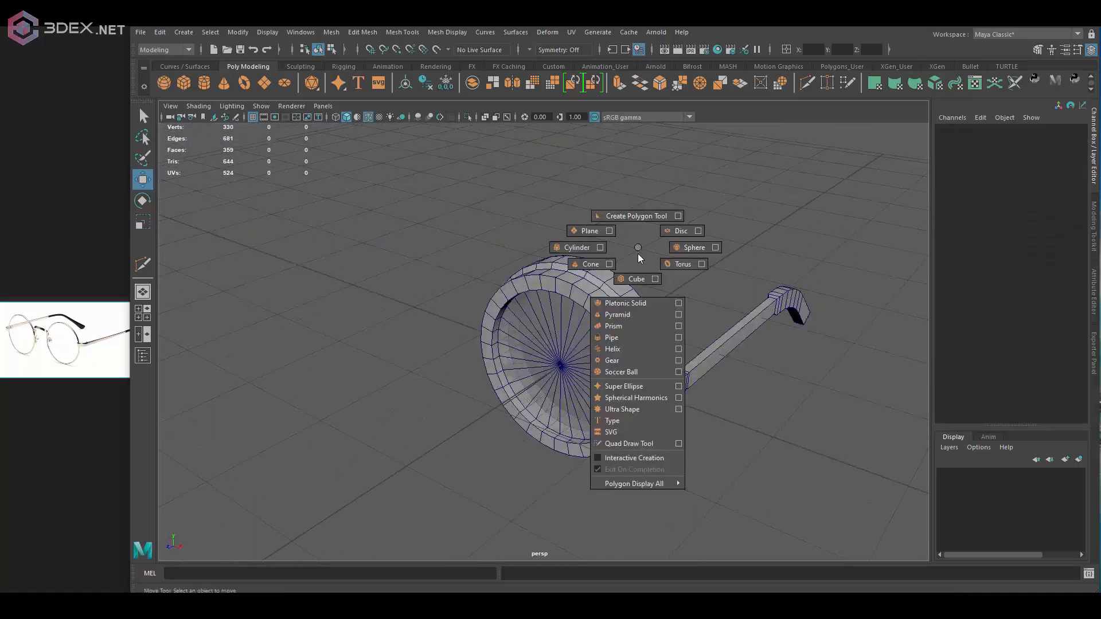
pyautogui.click(634, 278)
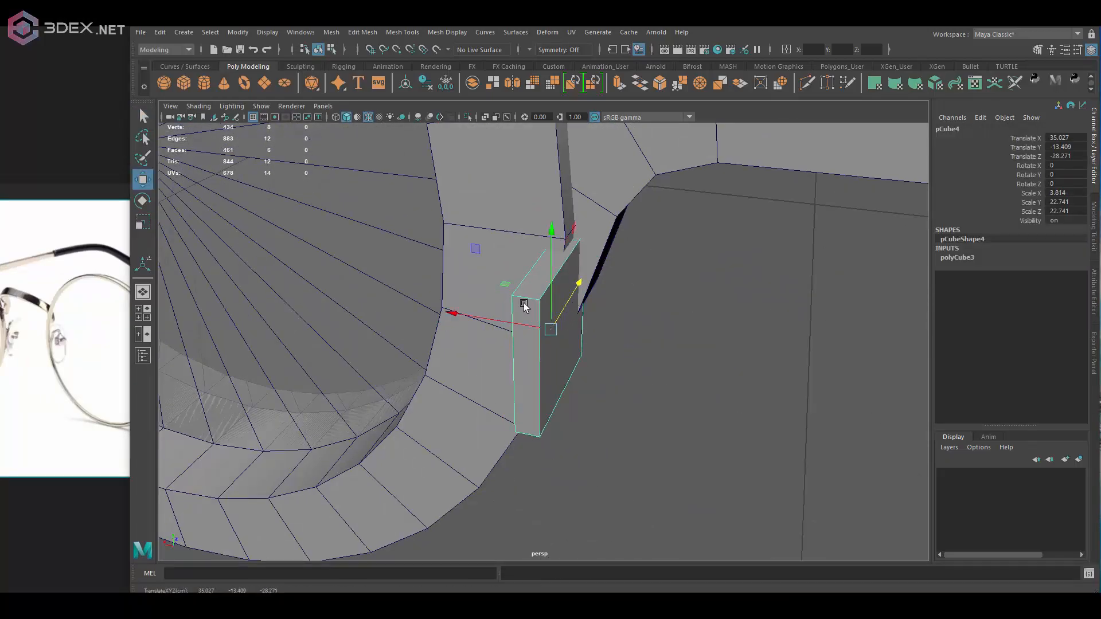
# Step: Mirror the lens, hinge and arm across X and add a bridge to complete the glasses
pyautogui.rightClick(555, 294)
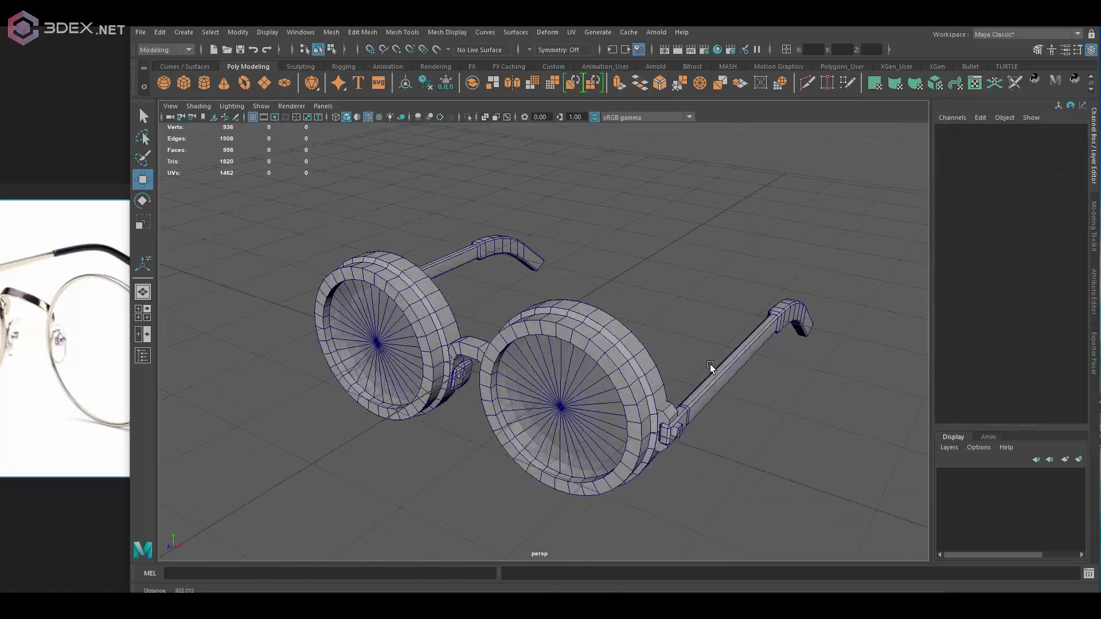
# Step: Planar-project the rim's UVs in the UV Editor so they unfold into an arc and ring
pyautogui.click(367, 117)
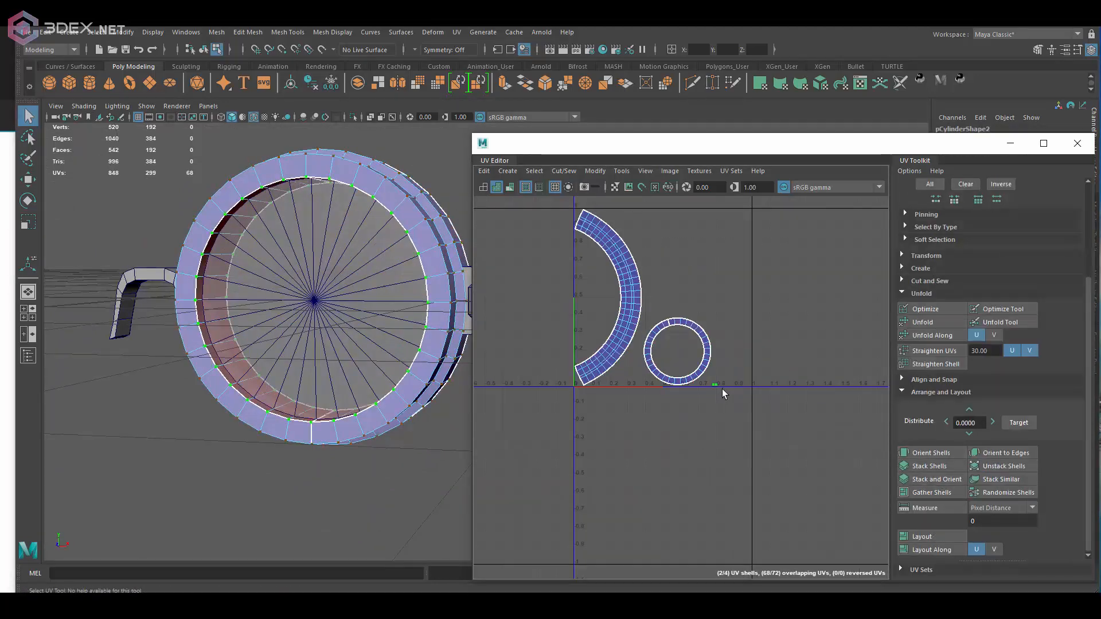
pyautogui.click(761, 82)
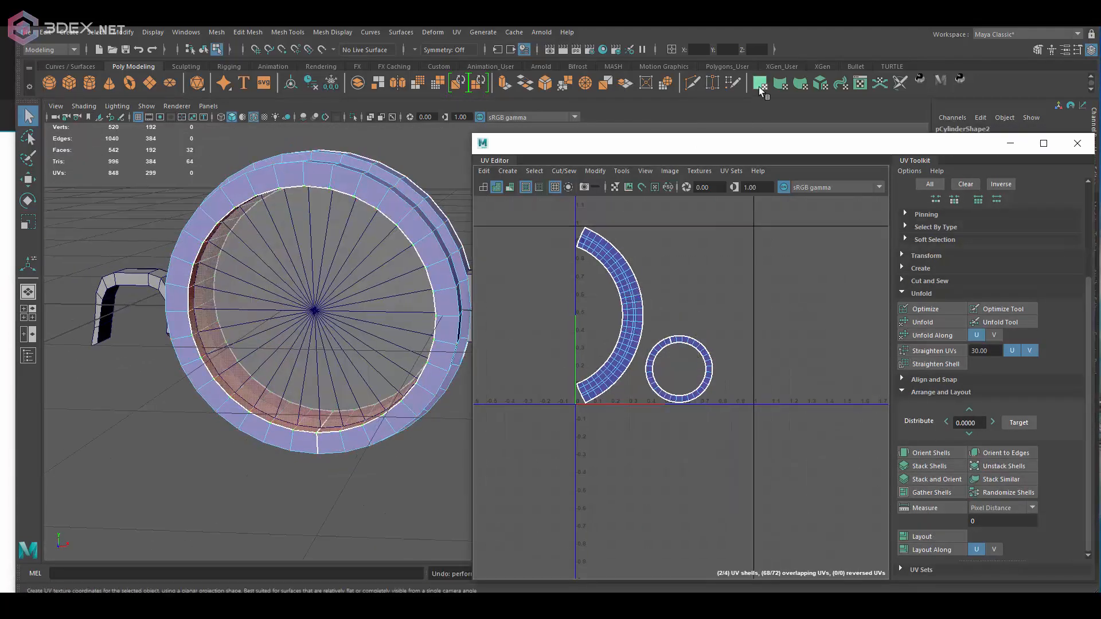
pyautogui.click(931, 452)
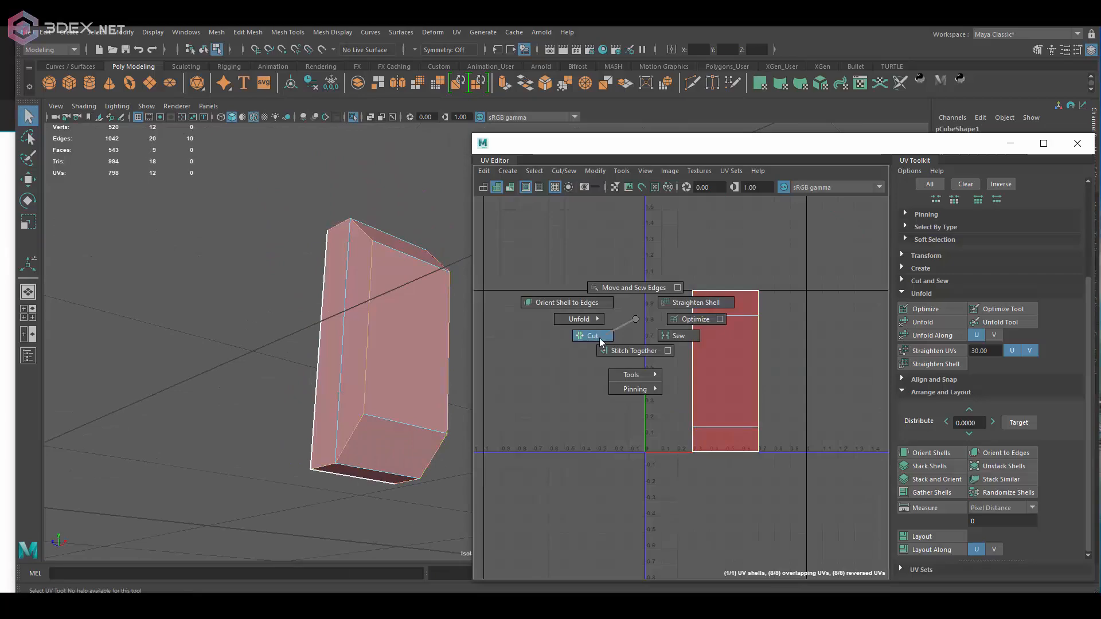
# Step: Cut the hinge block and hook edge loops into separate UV shells with Cut/Sew
pyautogui.click(589, 336)
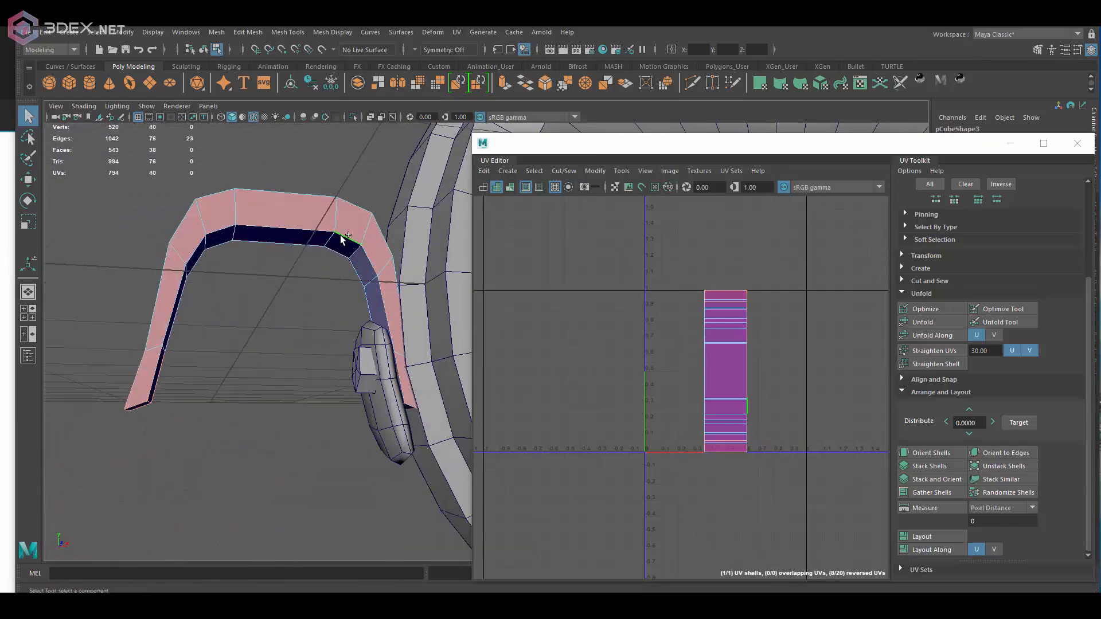
pyautogui.rightClick(649, 270)
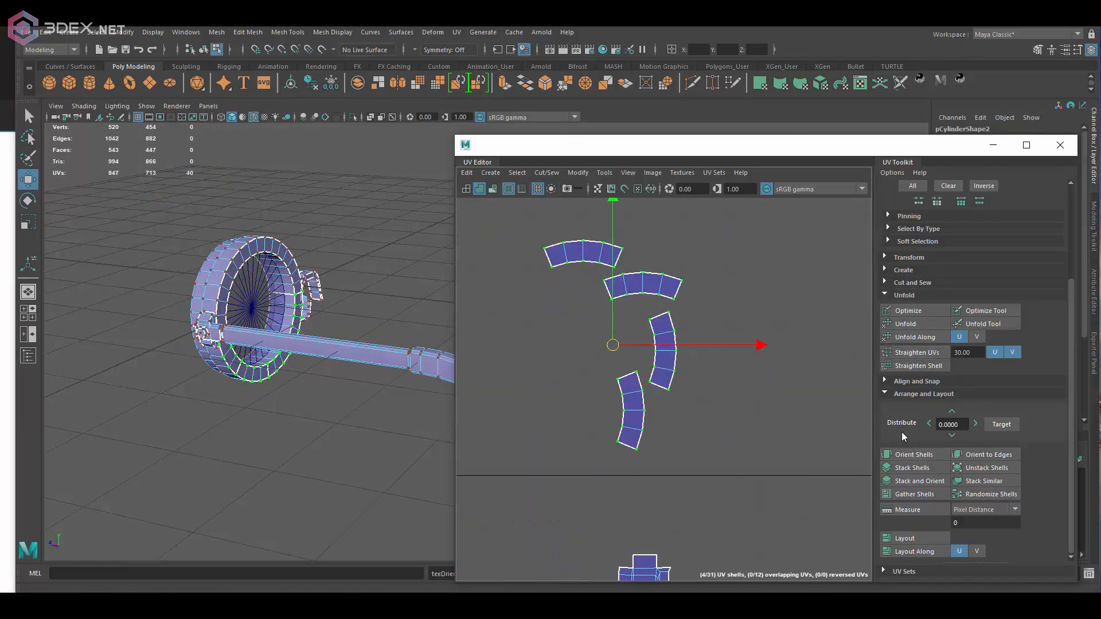
# Step: Auto-project the hinge block and run Layout to pack all UV shells into one tile
pyautogui.click(904, 538)
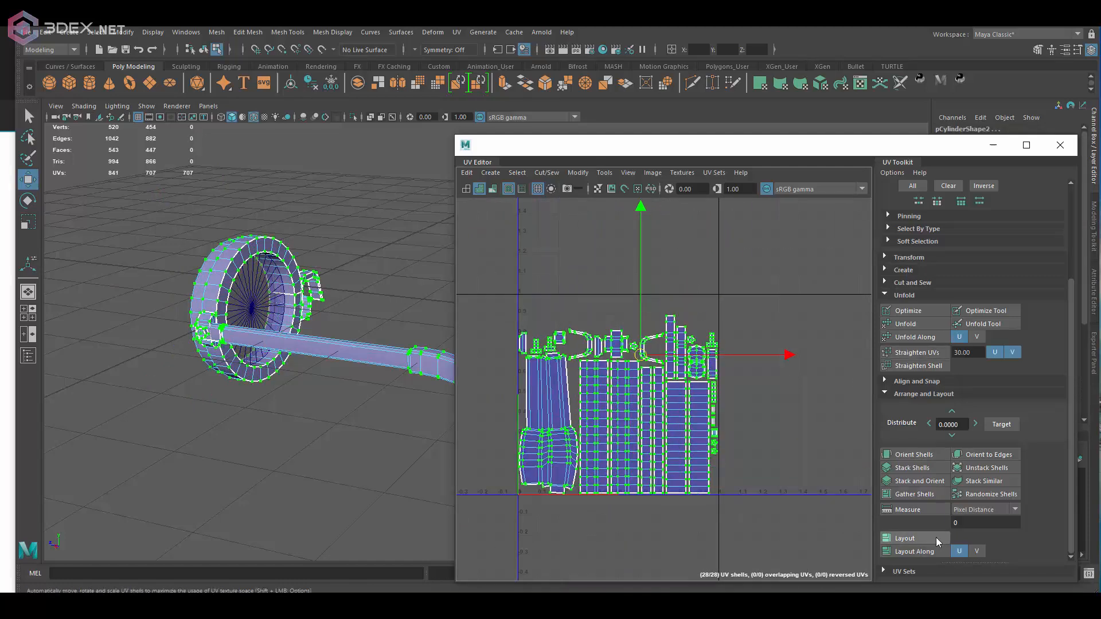
pyautogui.click(905, 537)
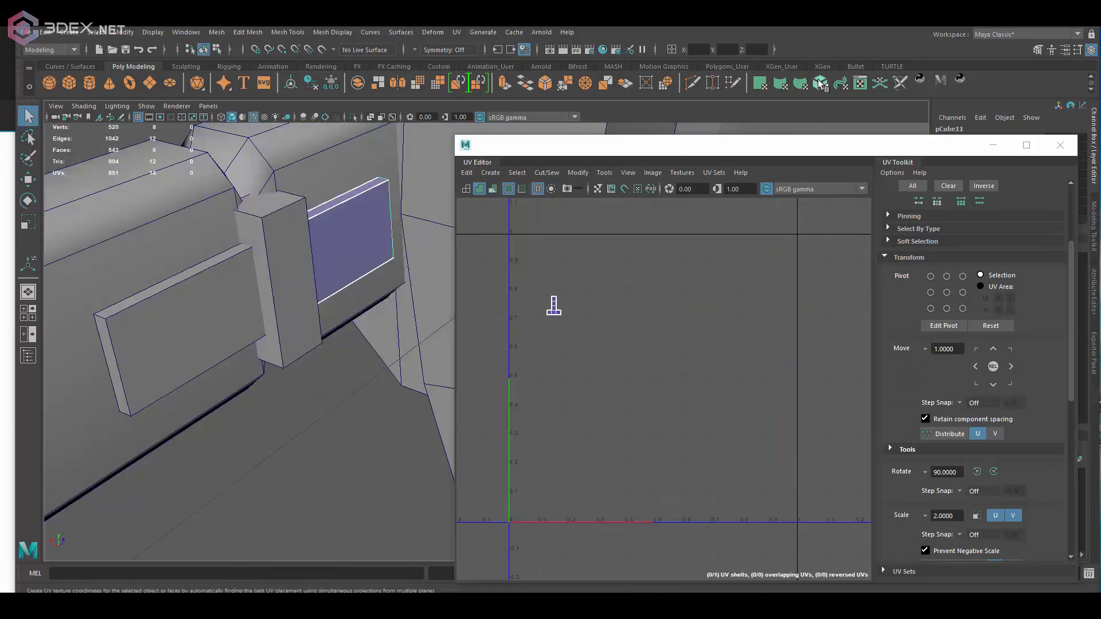
pyautogui.click(905, 538)
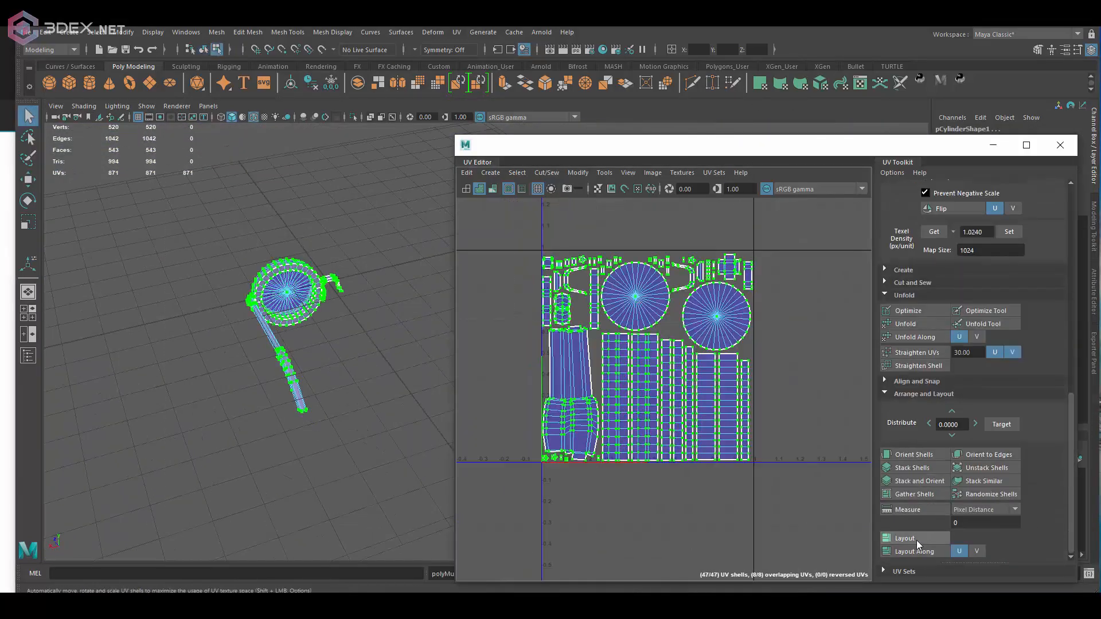
pyautogui.click(904, 538)
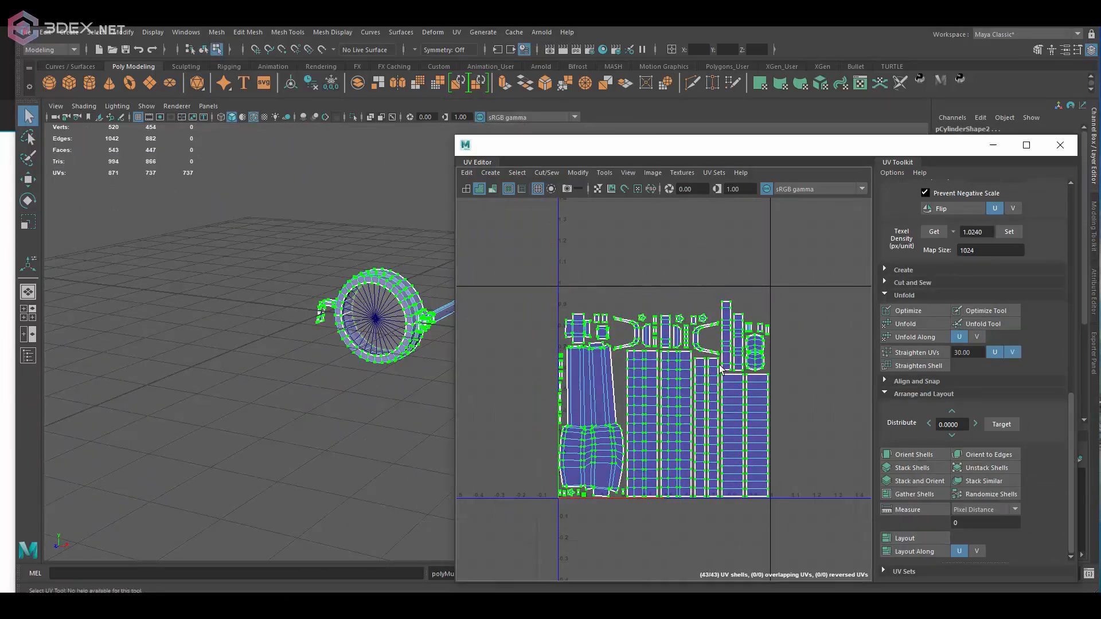
# Step: Duplicate the glasses group as a _high copy and start a Bevel on its hinge piece
pyautogui.rightClick(351, 316)
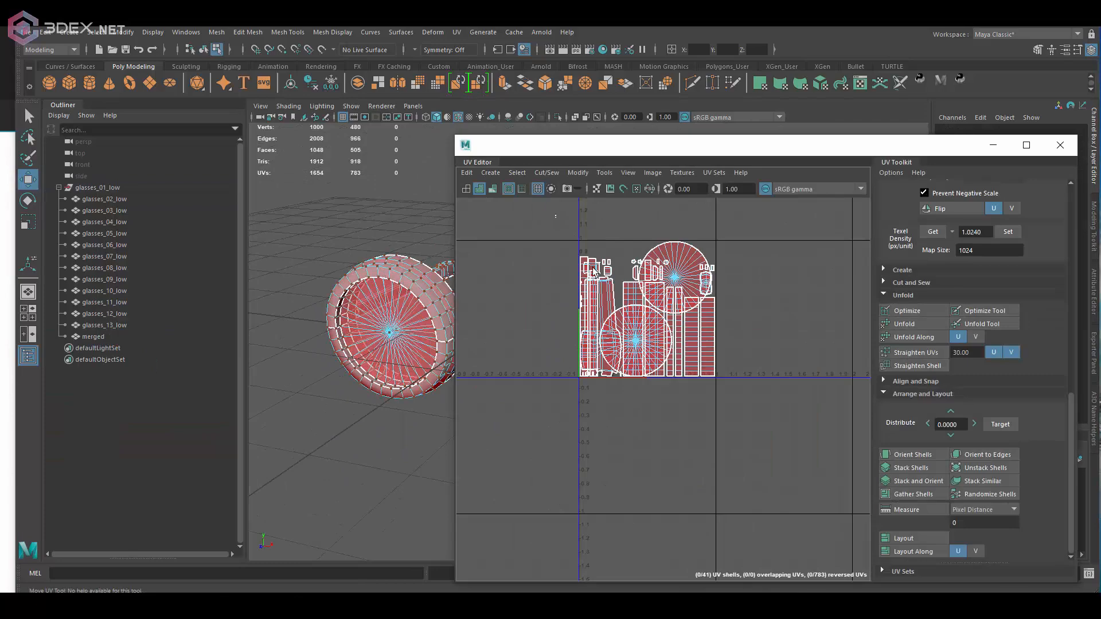
pyautogui.click(1060, 145)
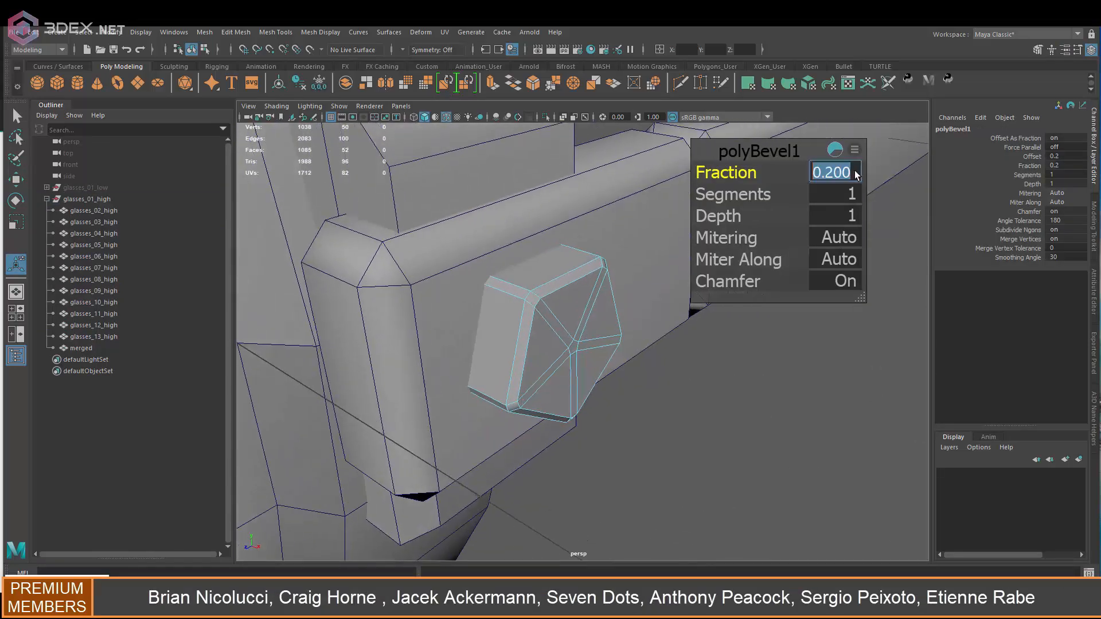
# Step: Set the bevel Fraction to 0.5 and smooth the high meshes with 3 divisions
pyautogui.write('0.5')
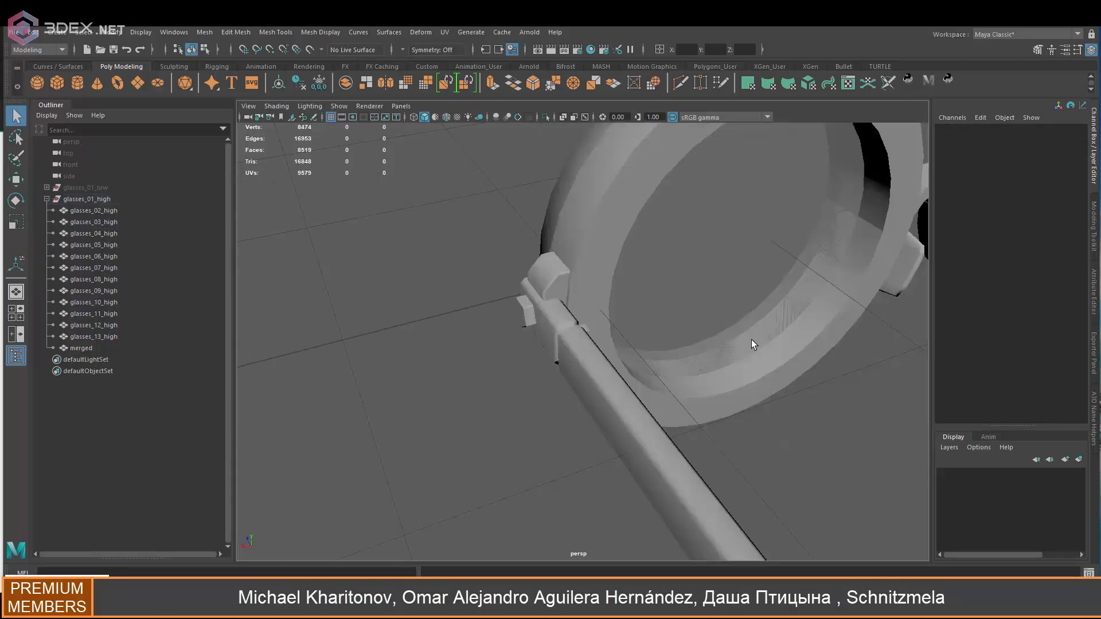
pyautogui.write('3')
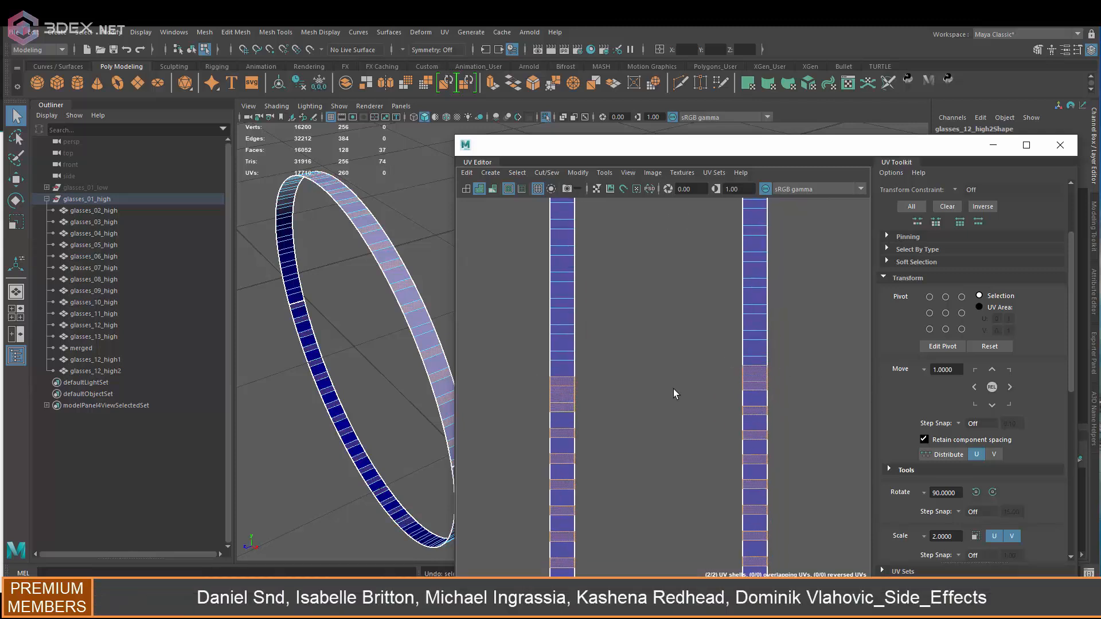
# Step: Select alternating rim faces via the straight UV strips and extrude them into ridges
pyautogui.click(755, 229)
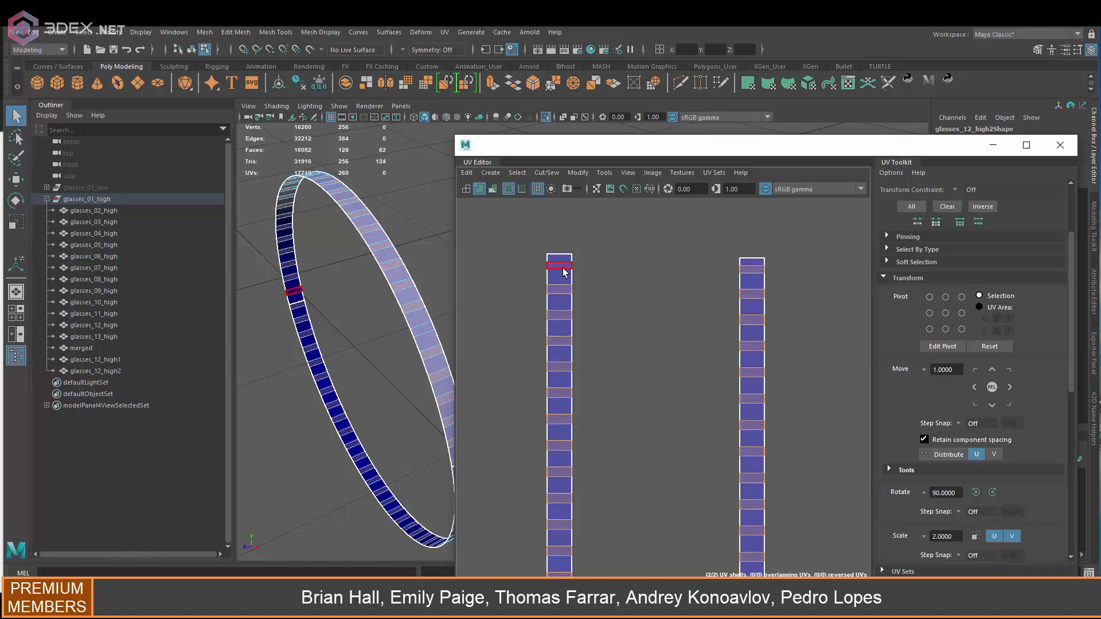
pyautogui.rightClick(526, 283)
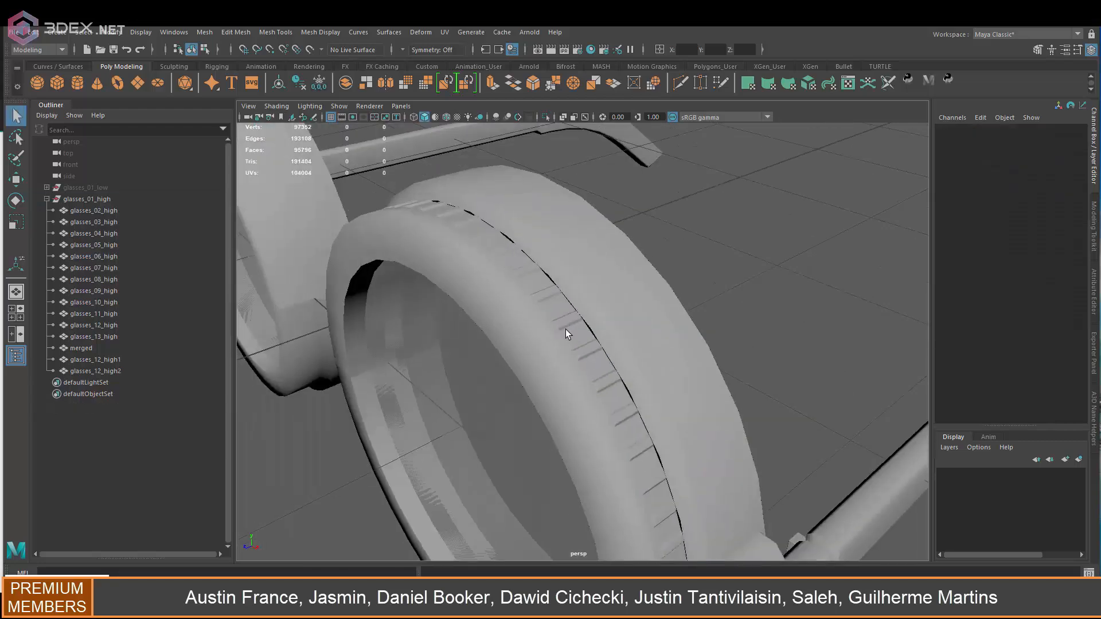
# Step: Finish the rim ring edits, clear history and review the finished high-poly glasses
pyautogui.click(96, 370)
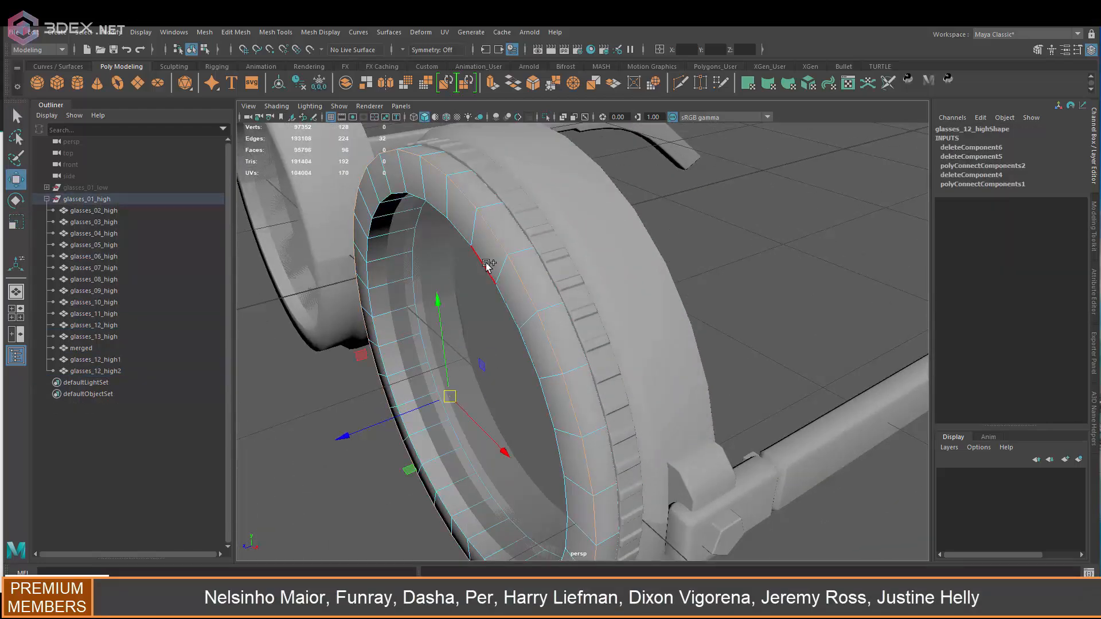
pyautogui.rightClick(486, 267)
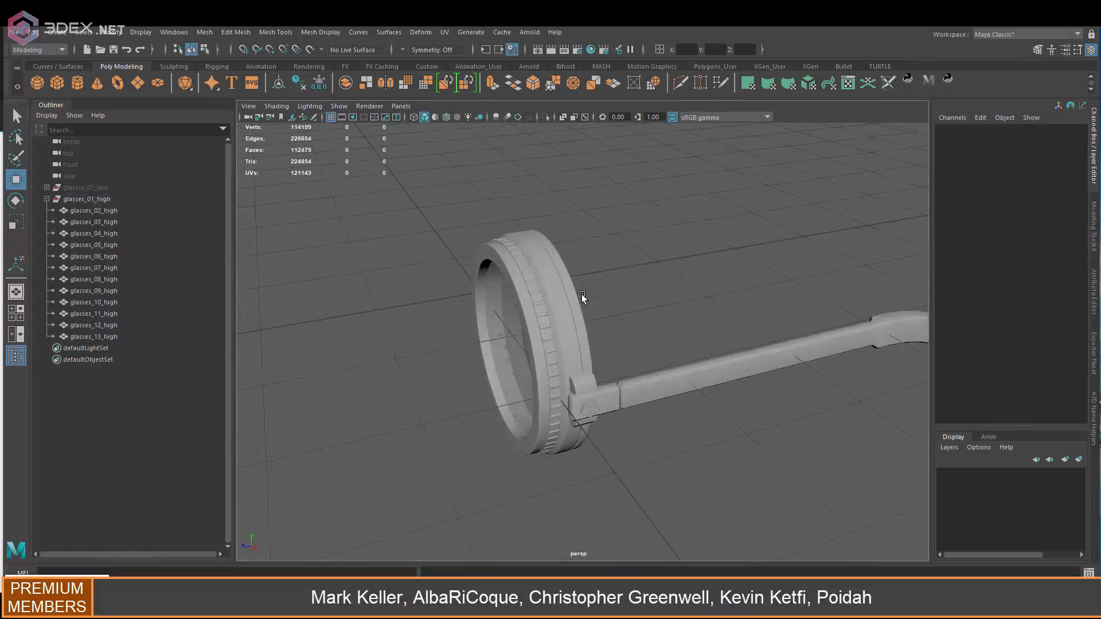
pyautogui.click(298, 515)
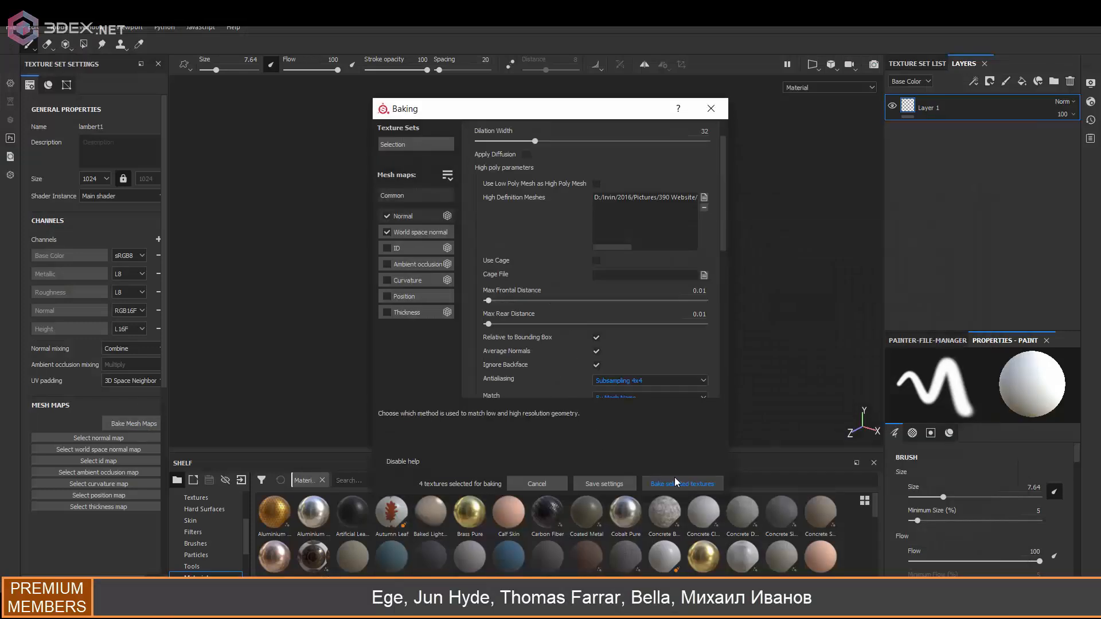
# Step: Bake normal, AO, curvature and position maps from the high poly in Substance Painter
pyautogui.click(681, 483)
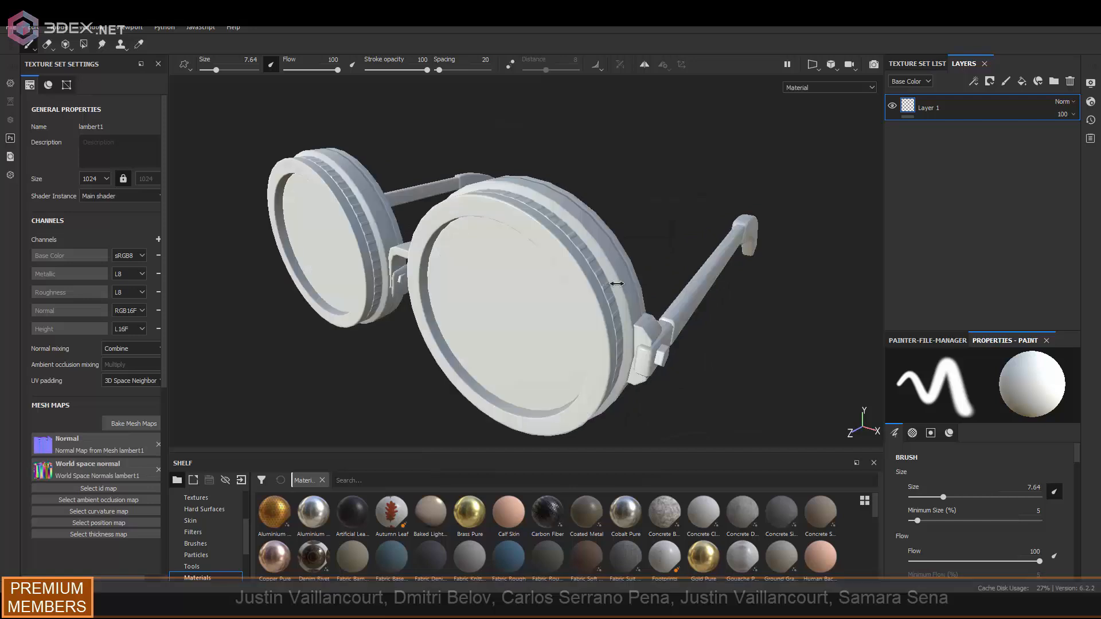
pyautogui.click(133, 423)
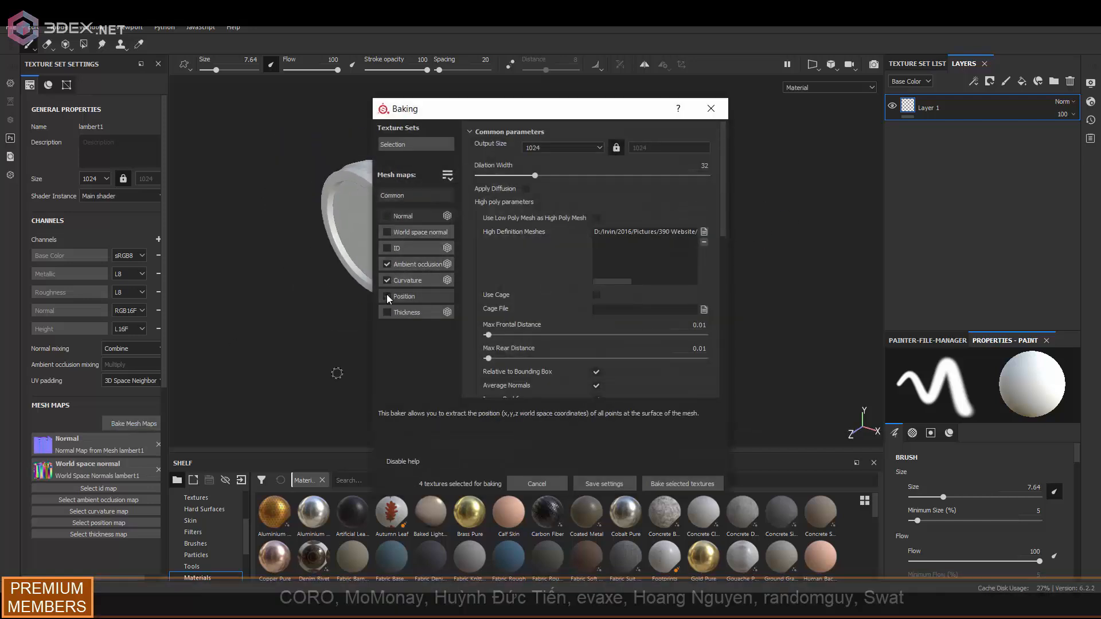
pyautogui.click(680, 482)
pyautogui.write('glass')
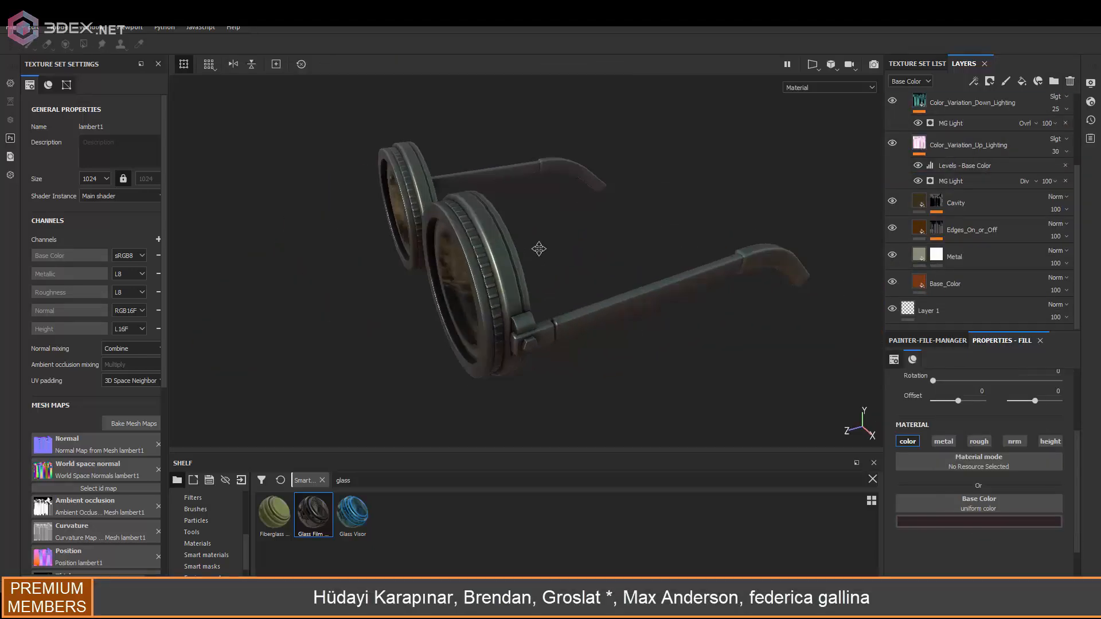
# Step: Duplicate the Base_Color fill, mask it to the rim ridges and pick a pinkish red
pyautogui.click(936, 256)
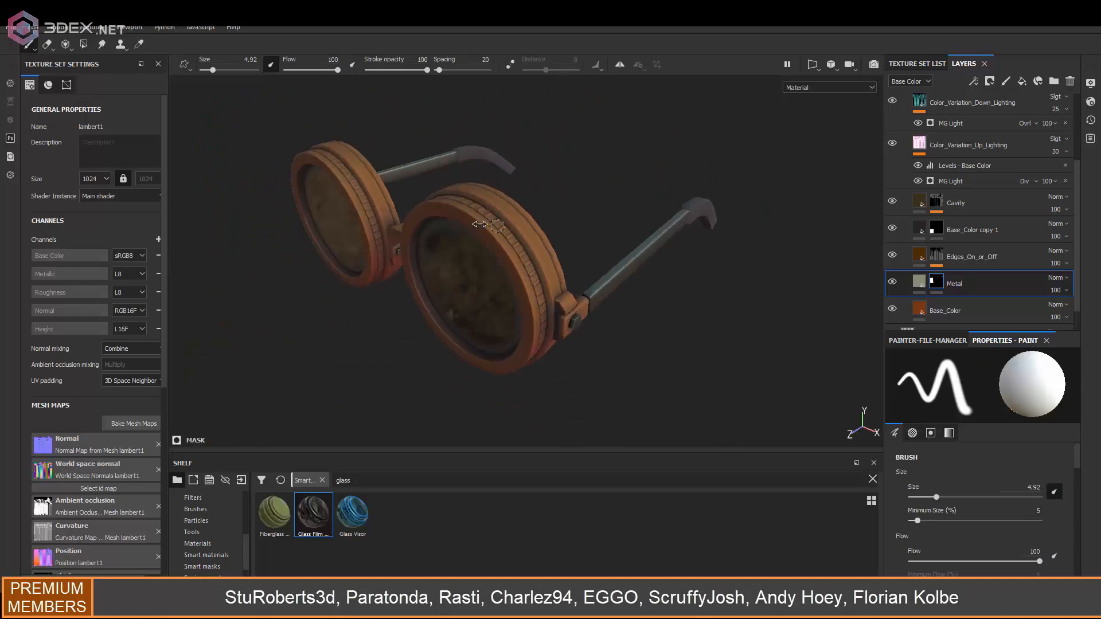
pyautogui.click(945, 311)
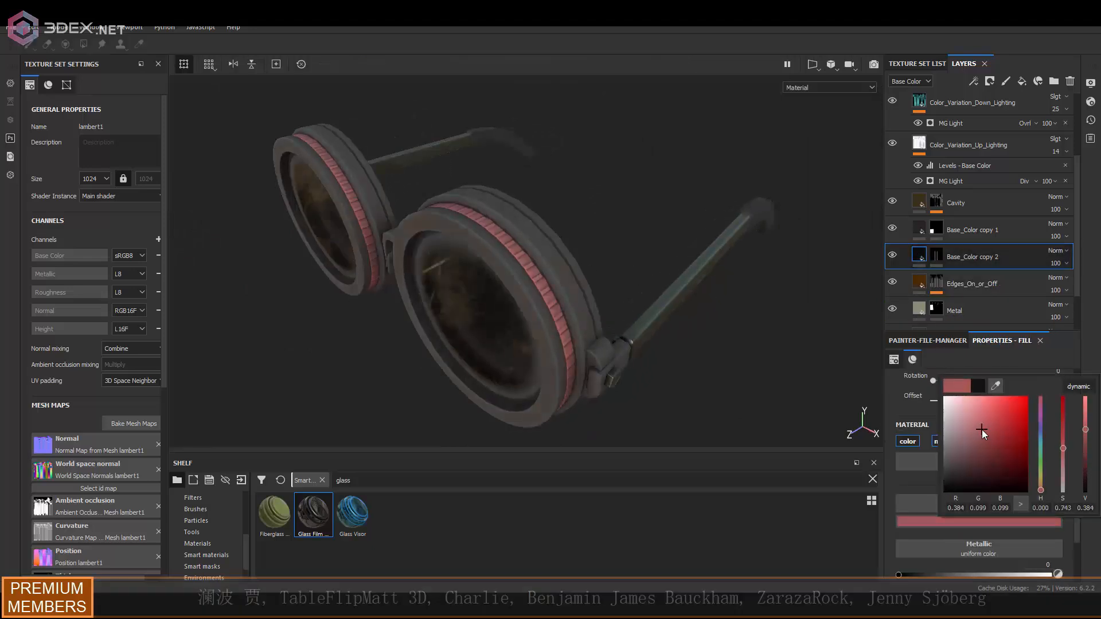
# Step: Make the ridge fill orange, then add a black Base_Color copy 3 with roughness about 0.45
pyautogui.click(1015, 428)
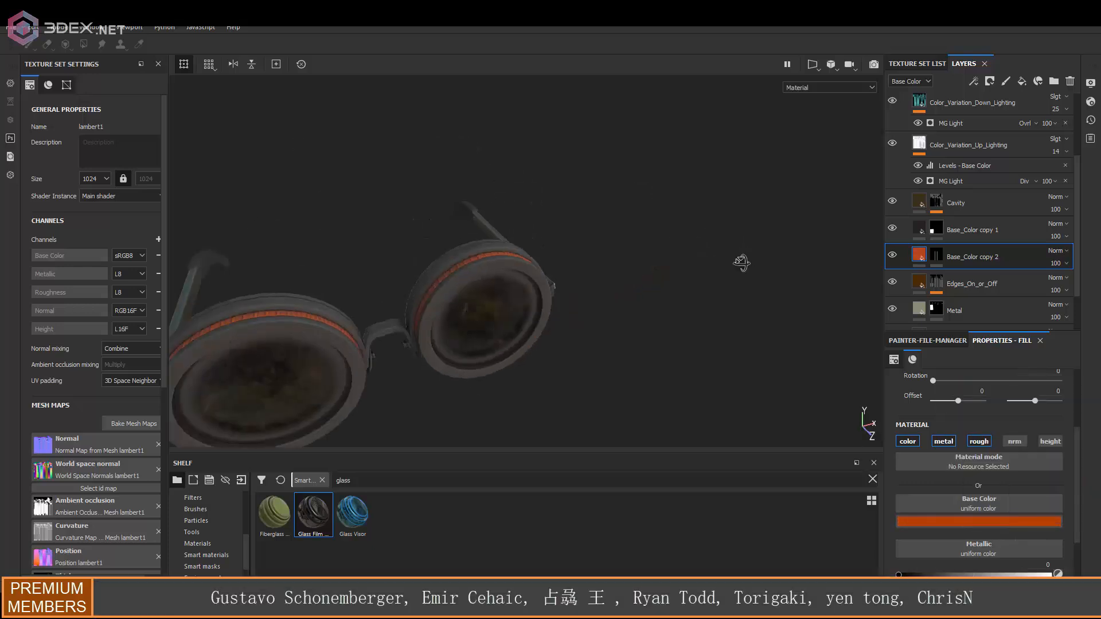
pyautogui.moveTo(741, 264); pyautogui.dragTo(539, 274)
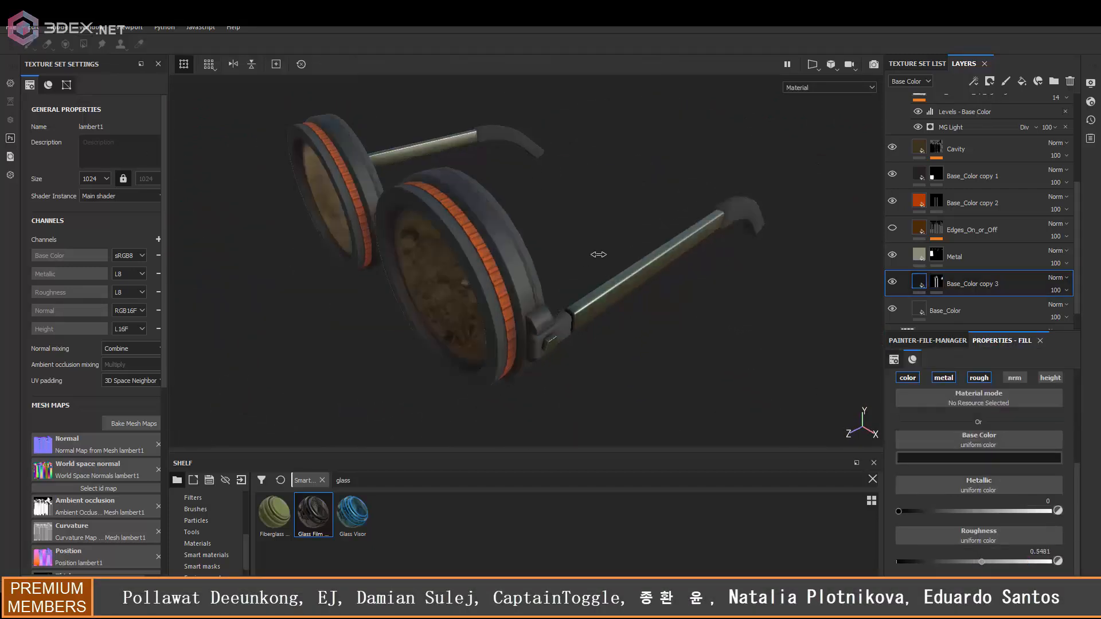
pyautogui.moveTo(1011, 562); pyautogui.dragTo(968, 562)
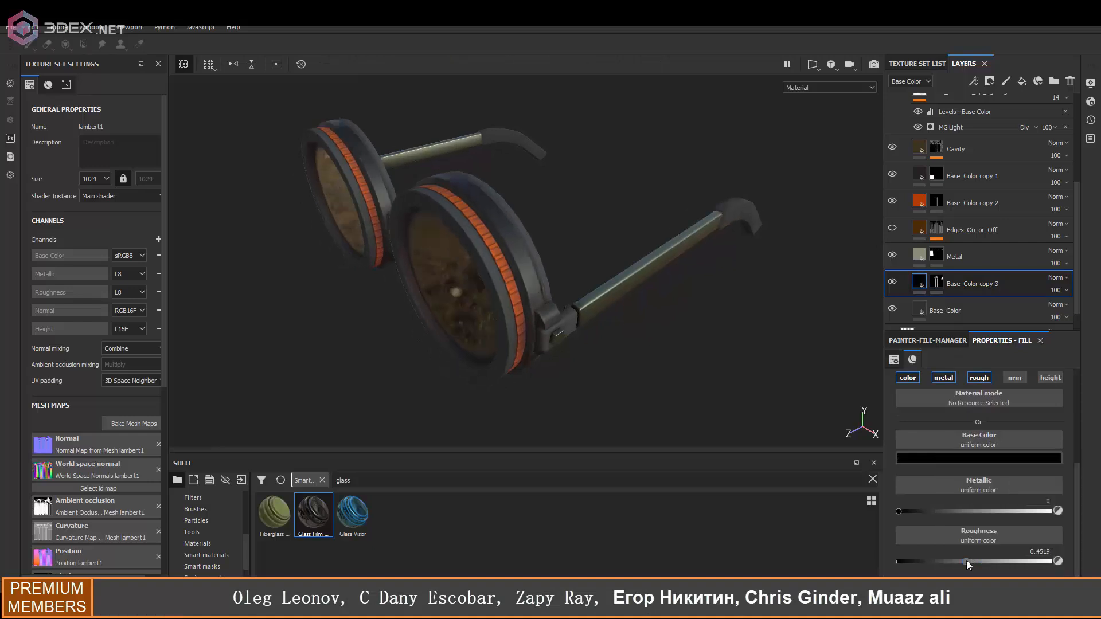